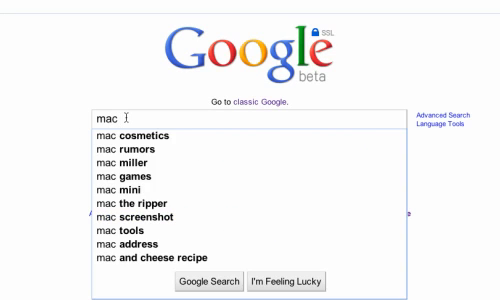
# Search Google for 'qr' to find the iBarcoder barcode software page.
pyautogui.write('qr')
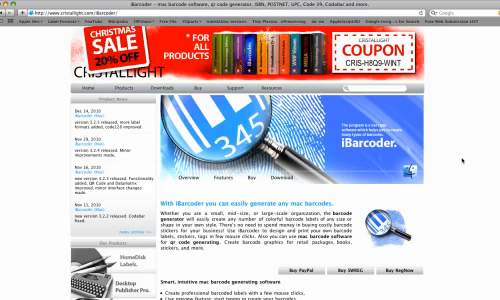
# Scroll down the iBarcoder page to the feature list and application screenshots.
pyautogui.scroll(-3)
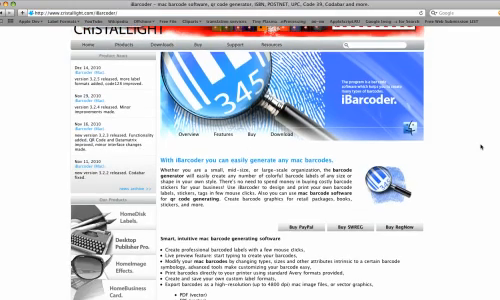
pyautogui.scroll(-3)
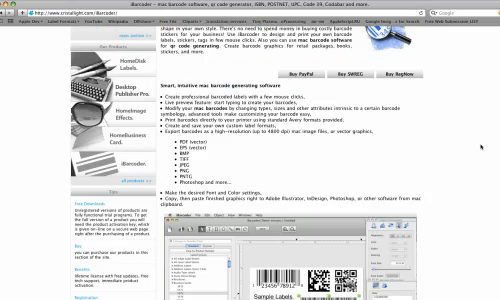
pyautogui.scroll(-3)
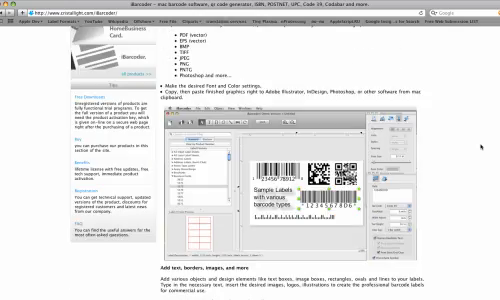
pyautogui.scroll(-3)
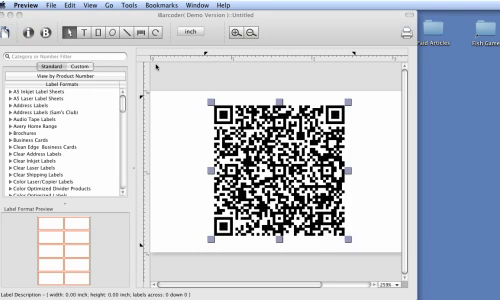
# Export the QR code label as an image named 'Untitled' via File > Export as Image.
pyautogui.click(18, 8)
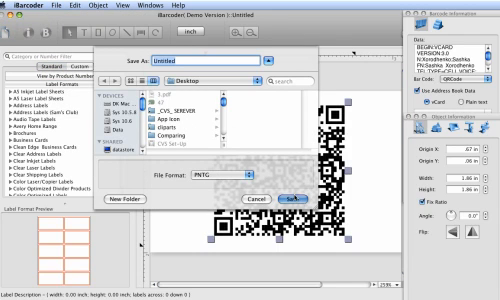
pyautogui.click(280, 204)
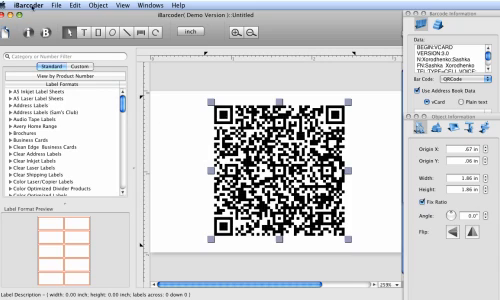